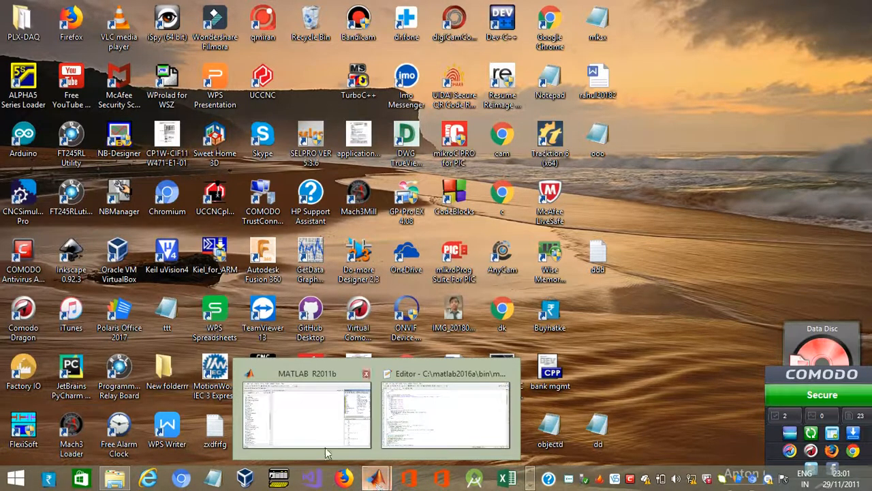
Step: Bring the moon.m editor forward and scroll to the function's opening lines
{"action": "left_click", "coordinate": [307, 412]}
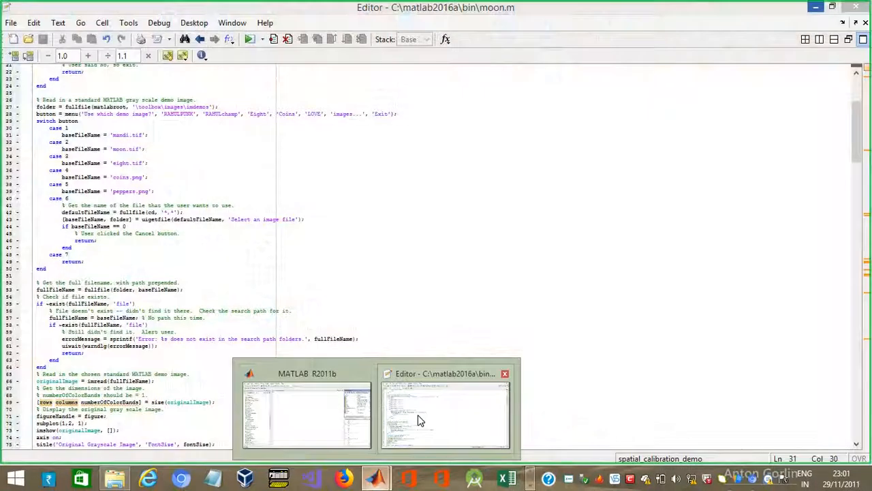
{"action": "mouse_move", "coordinate": [421, 420]}
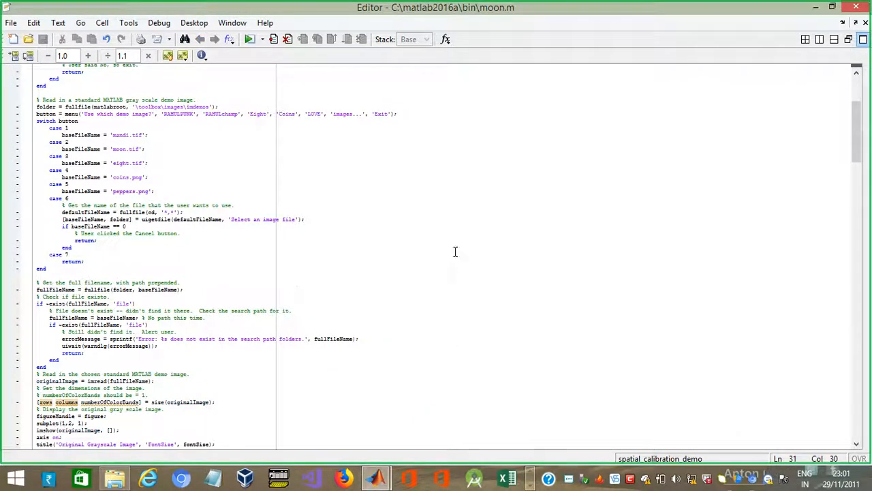
{"action": "scroll", "scroll_direction": "down", "scroll_amount": 3}
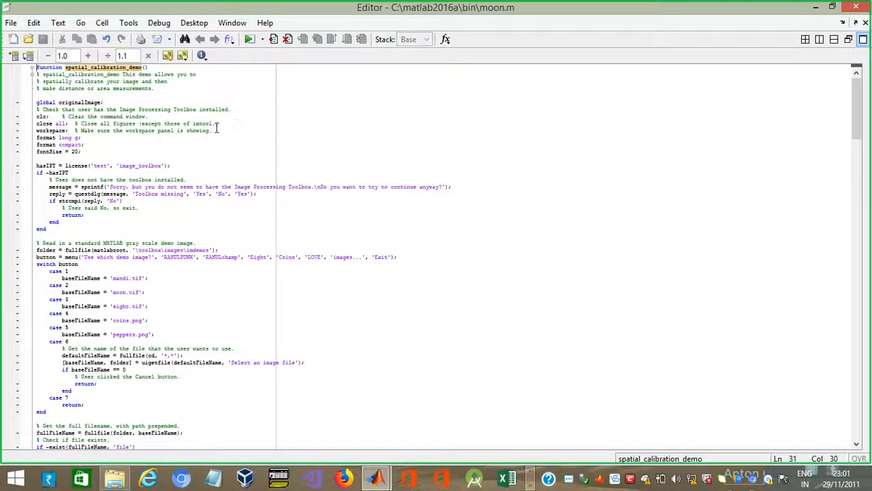
{"action": "mouse_move", "coordinate": [9, 21]}
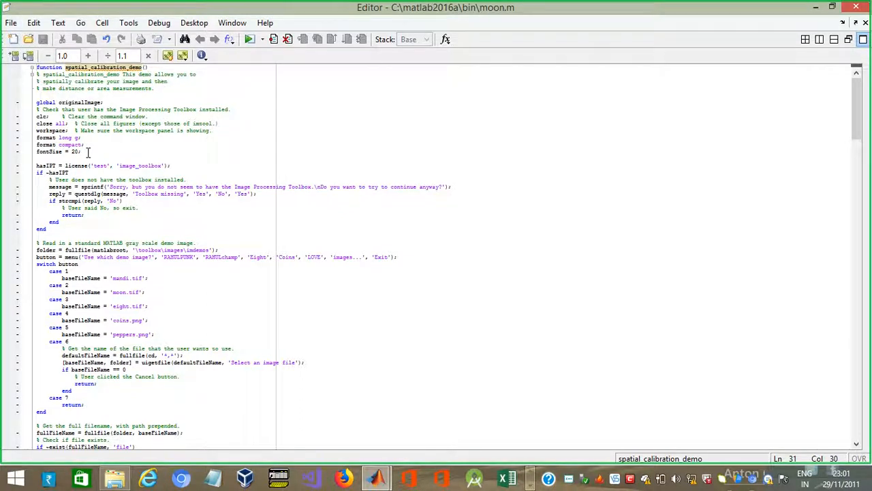
{"action": "mouse_move", "coordinate": [232, 234]}
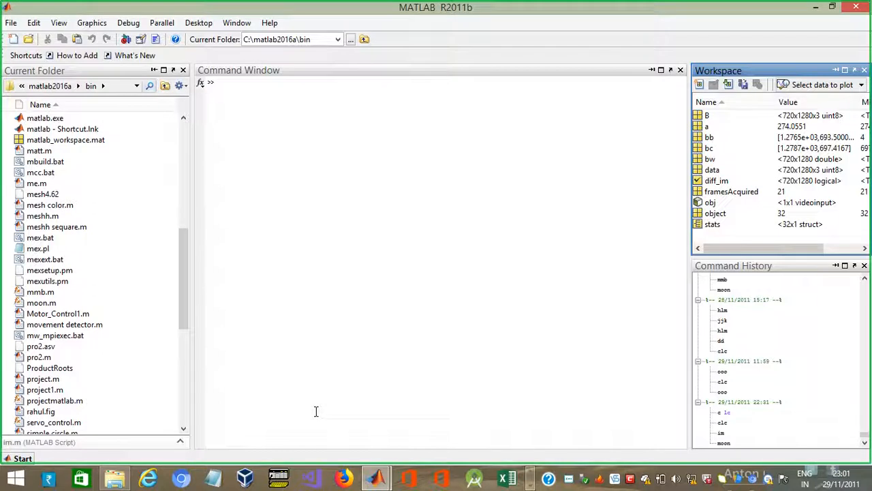
{"action": "mouse_move", "coordinate": [376, 477]}
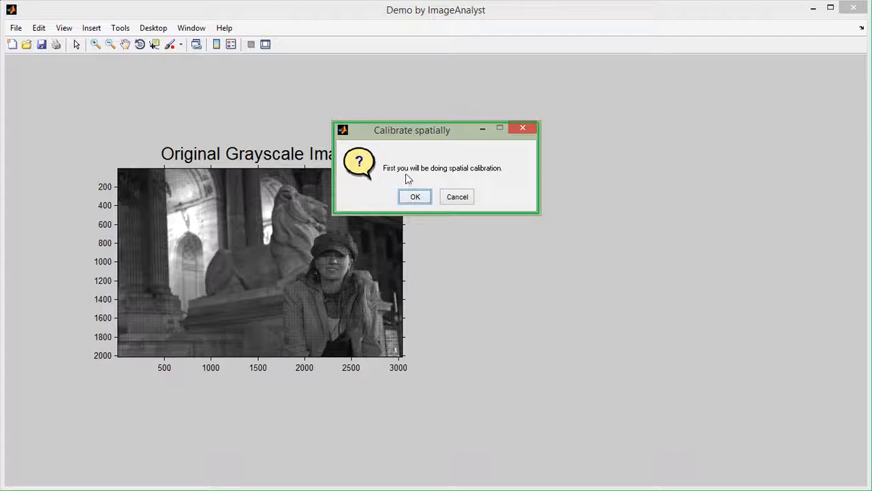
{"action": "mouse_move", "coordinate": [494, 179]}
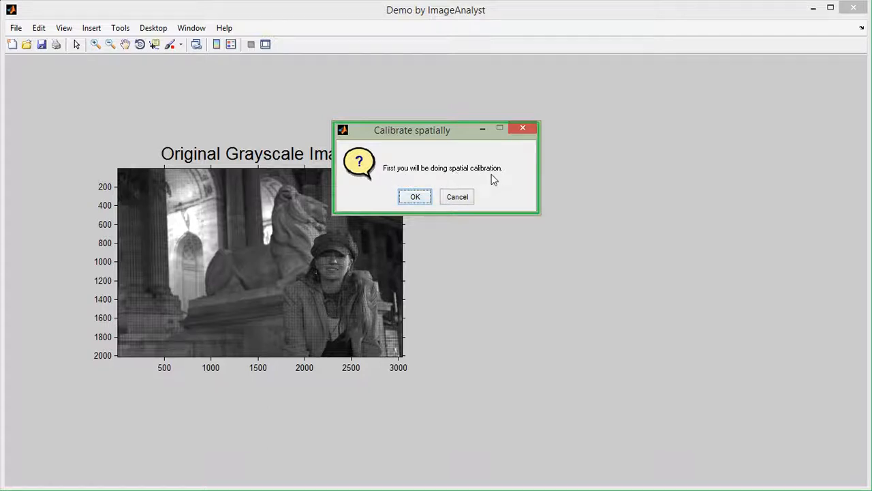
Step: Accept the Calibrate spatially prompt so calibration of the photo begins
{"action": "left_click", "coordinate": [415, 197]}
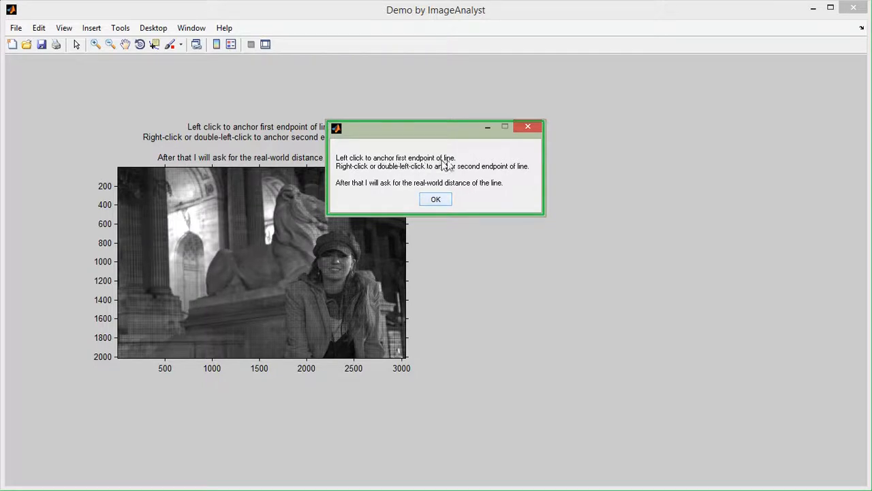
Step: Draw the calibration line from the photo's bottom-left corner to its top-right corner
{"action": "left_click", "coordinate": [435, 199]}
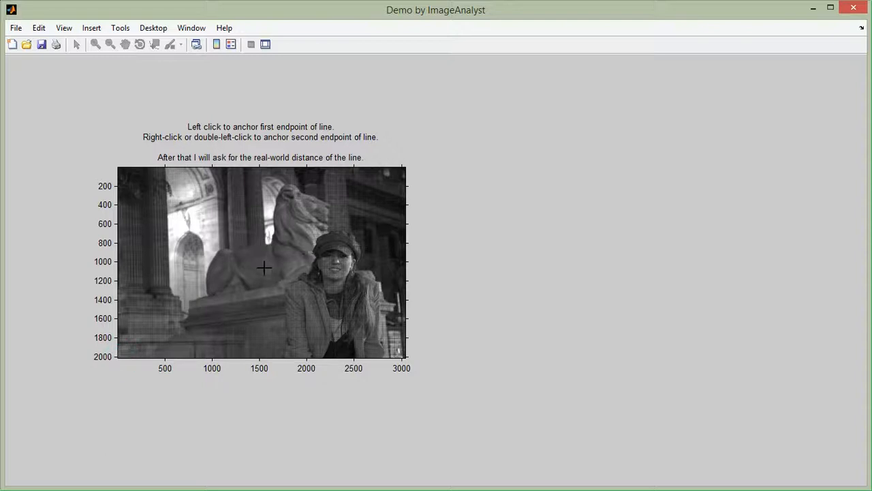
{"action": "left_click", "coordinate": [123, 360]}
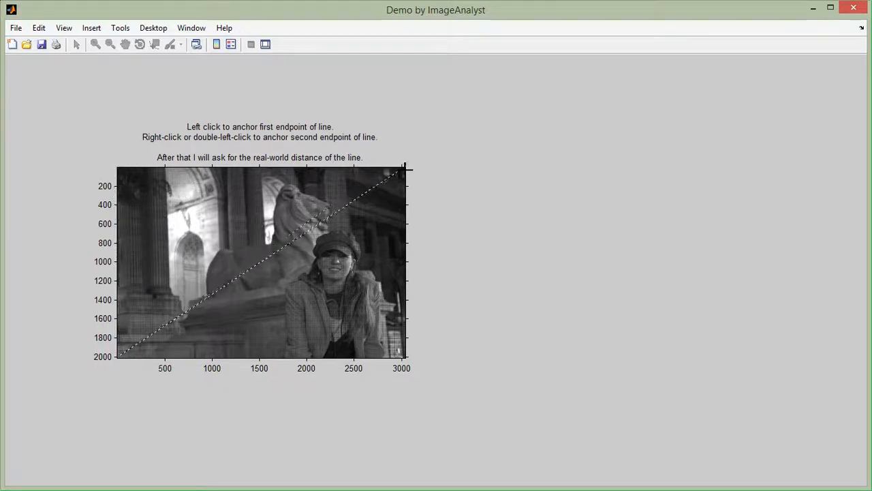
{"action": "double_click", "coordinate": [401, 170]}
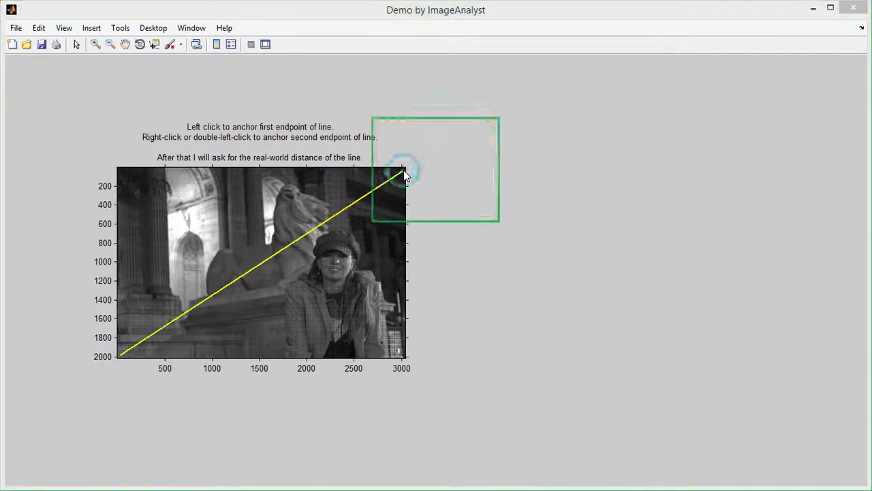
{"action": "double_click", "coordinate": [402, 174]}
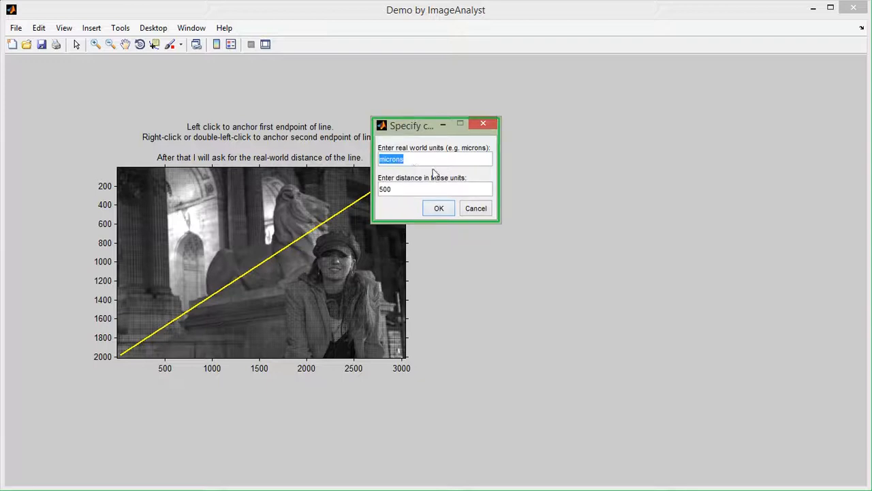
{"action": "mouse_move", "coordinate": [407, 159]}
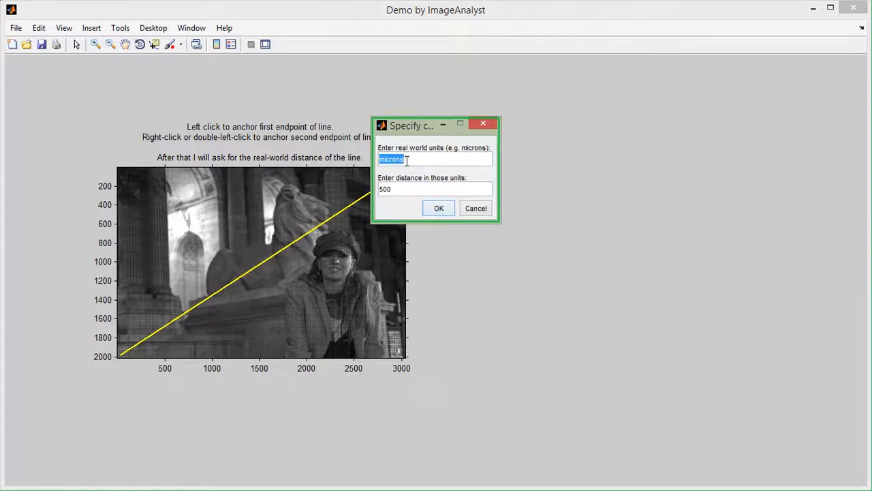
Step: Calibrate the line as 100 cm and acknowledge the 35.7 pixels-per-cm result
{"action": "type", "text": "cm"}
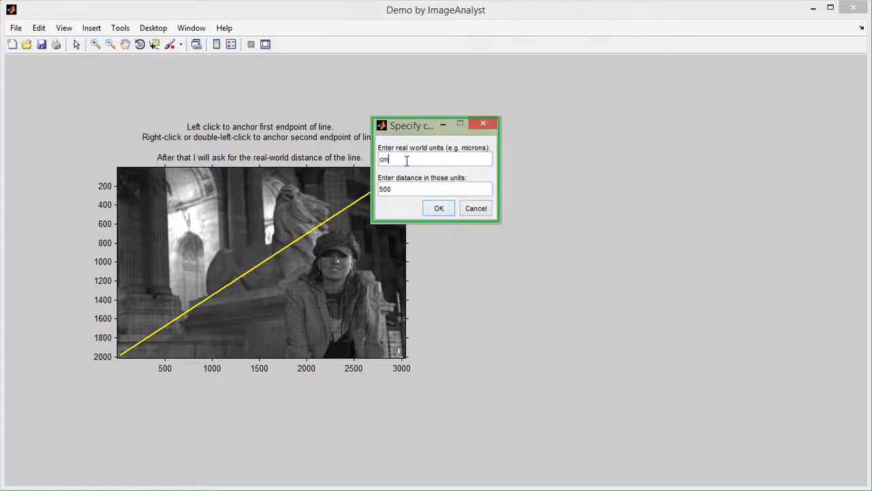
{"action": "type", "text": "m"}
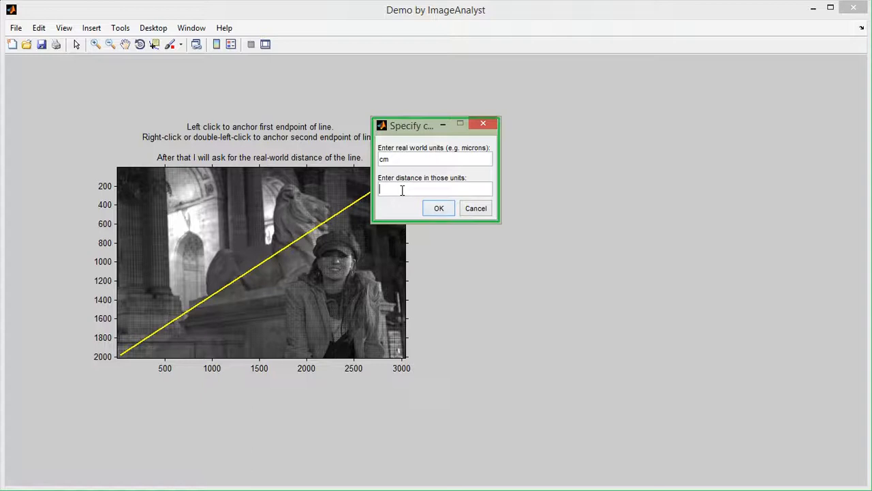
{"action": "type", "text": "100"}
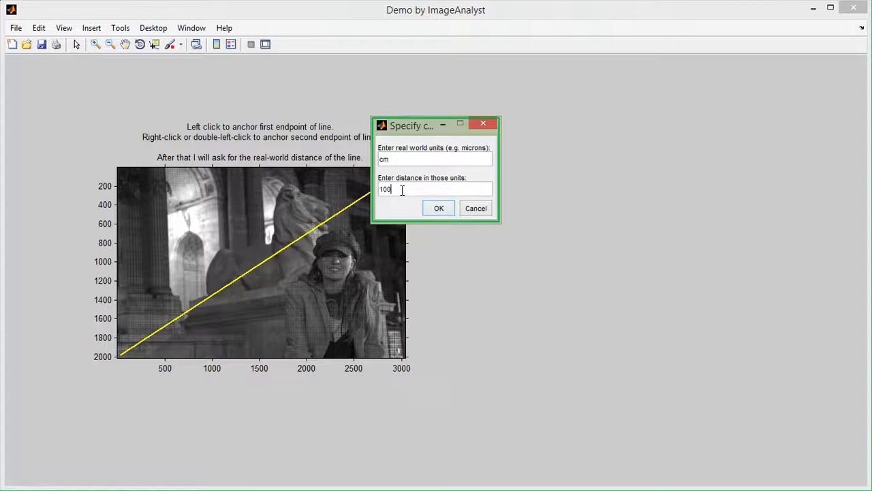
{"action": "left_click", "coordinate": [438, 208]}
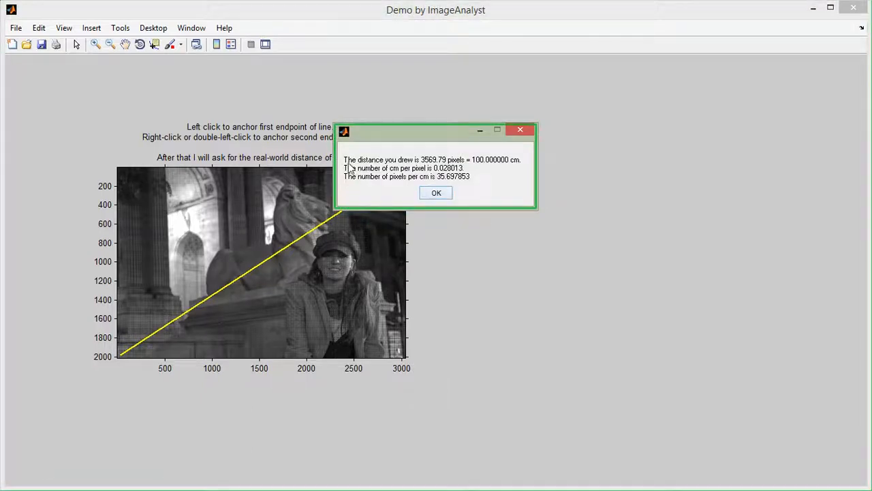
{"action": "mouse_move", "coordinate": [395, 183]}
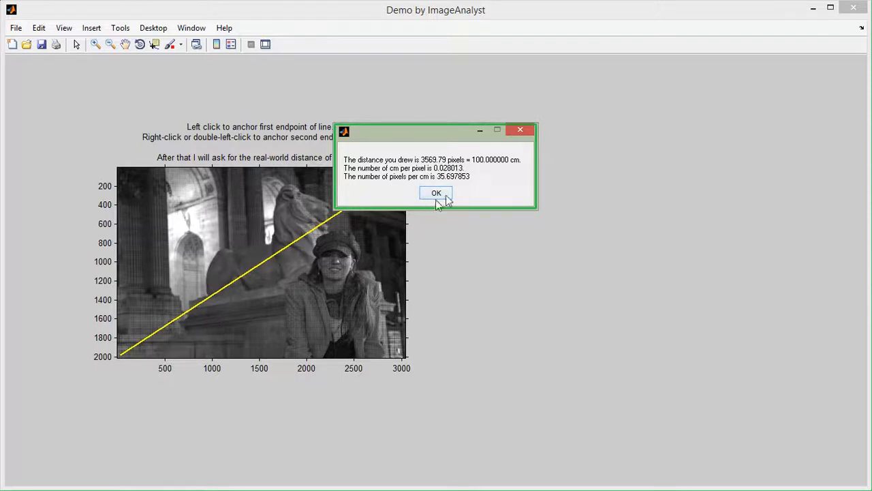
{"action": "left_click", "coordinate": [436, 192]}
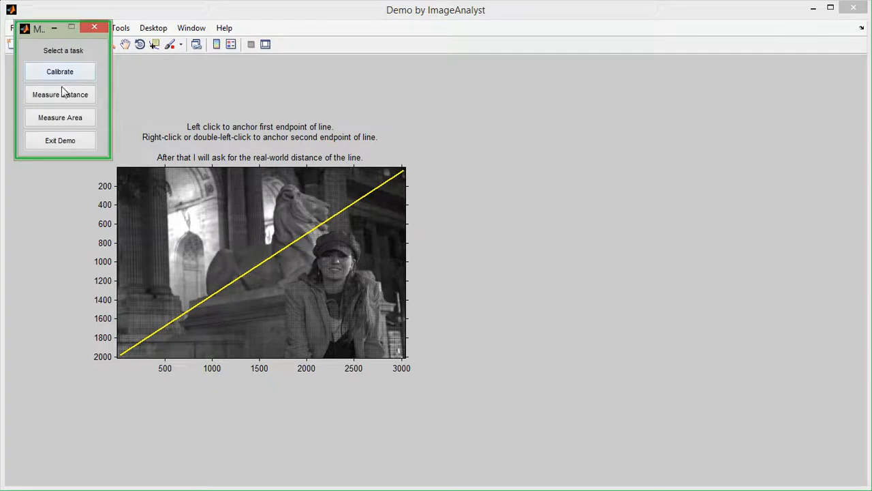
Step: Measure the top-left to bottom-right diagonal, 99.9 cm (3565.9 pixels), and dismiss the result
{"action": "left_click", "coordinate": [60, 94]}
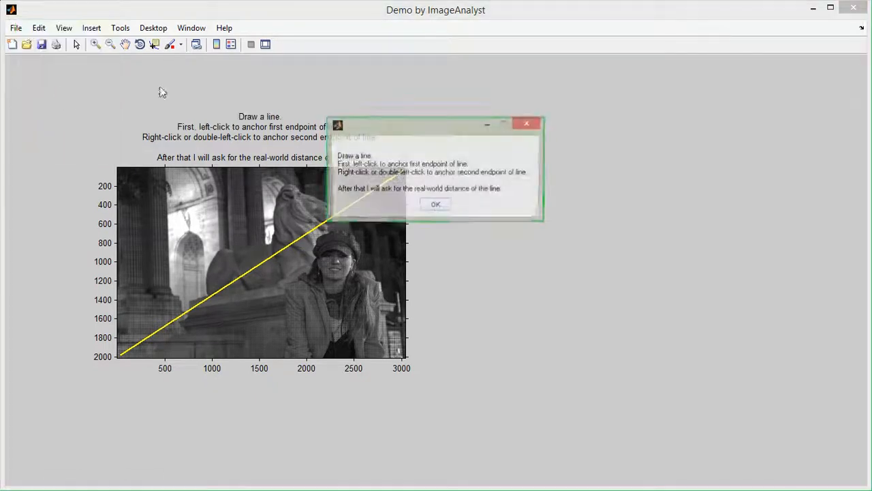
{"action": "left_click", "coordinate": [435, 204]}
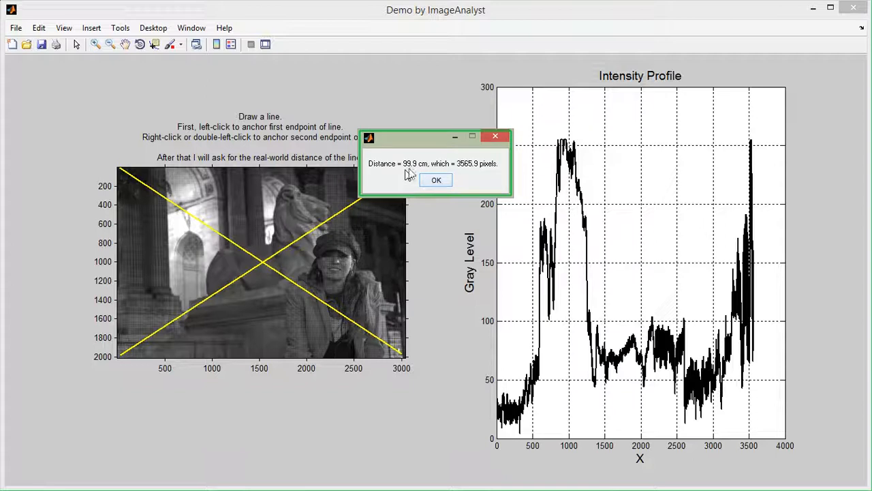
{"action": "mouse_move", "coordinate": [436, 179]}
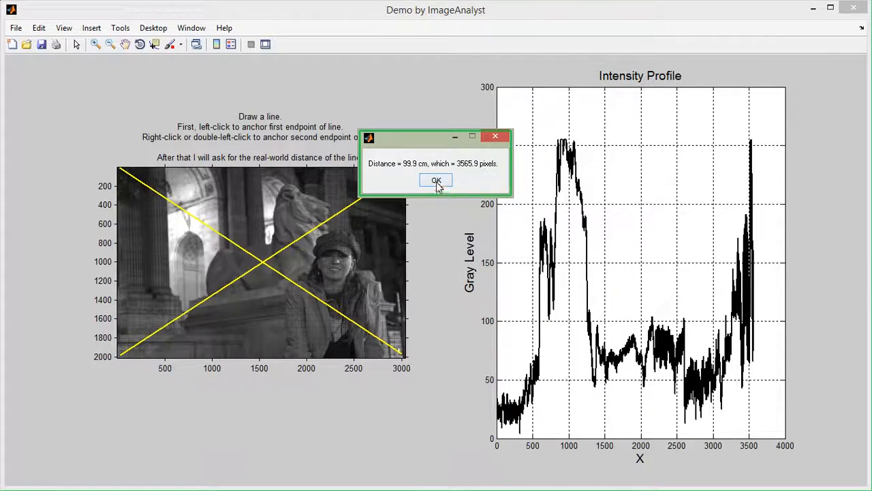
{"action": "left_click", "coordinate": [435, 180]}
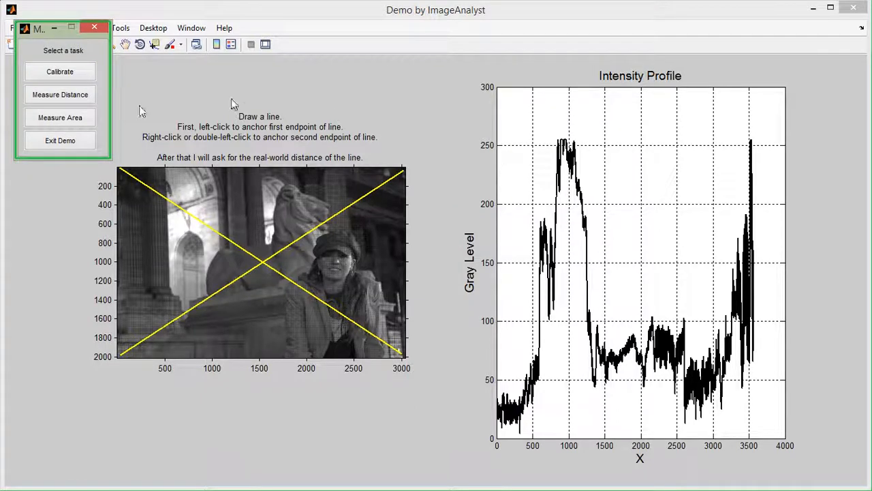